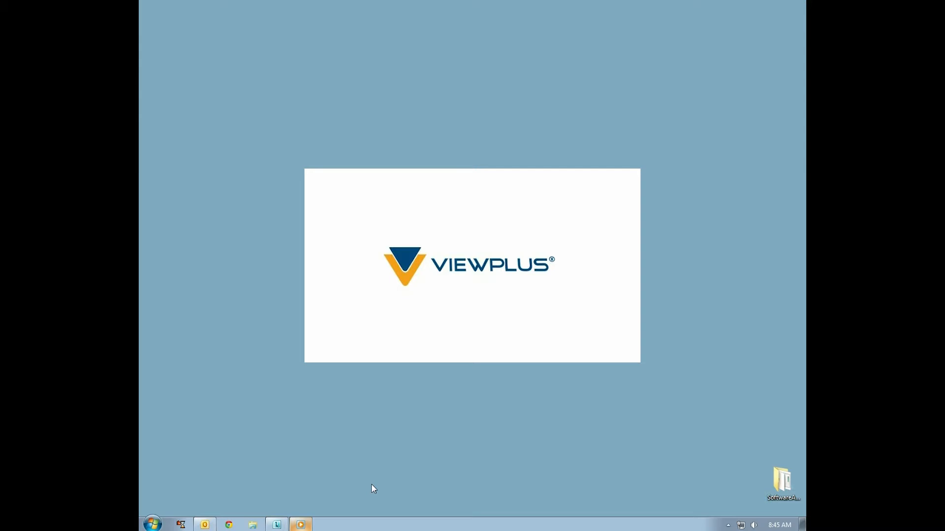
- Bring up the Start menu search to find and launch a program
click(152, 523)
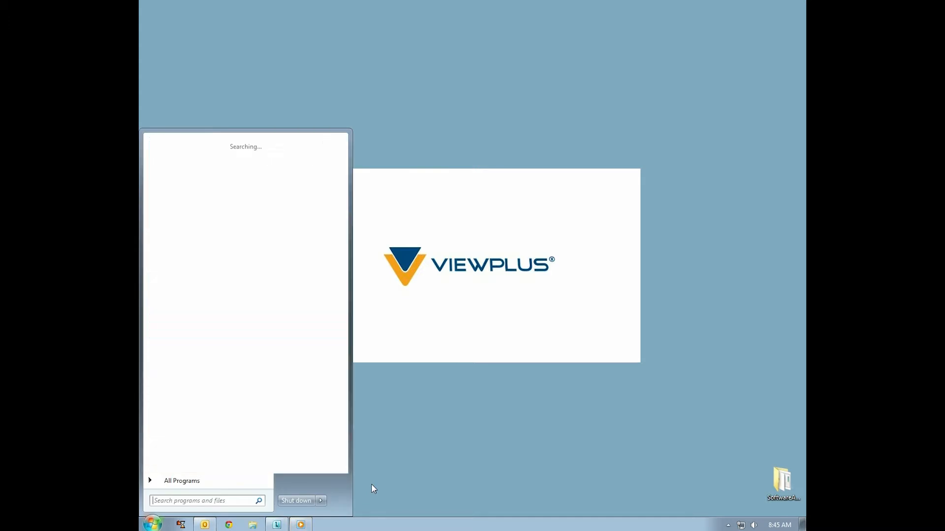
- Launch Excel and enter headings fred and ginger with values 4 and 5 beneath
text(excel)
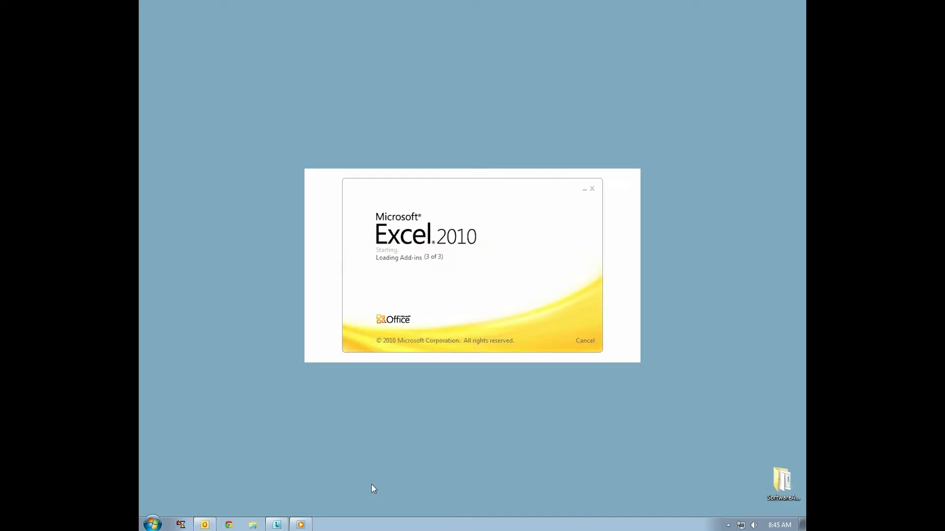
text(fred)
text(ginger)
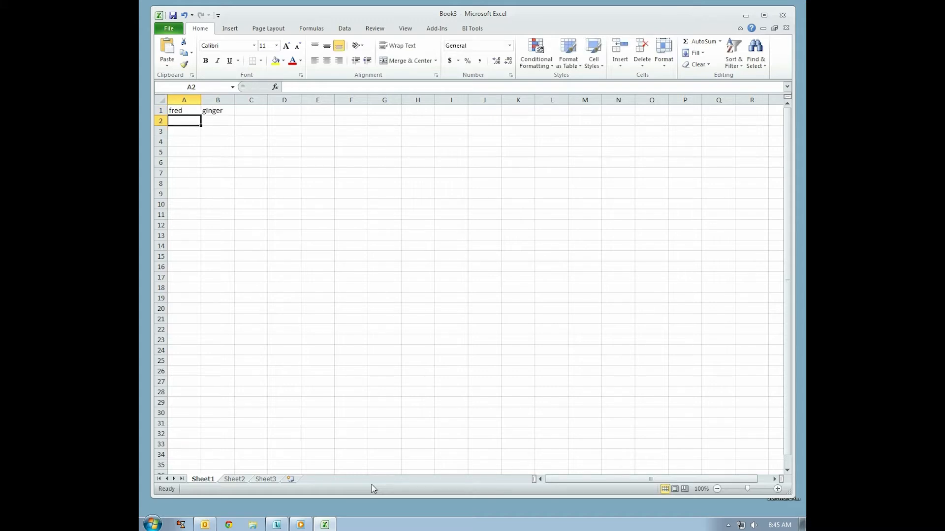
text(4)
click(218, 121)
text(5)
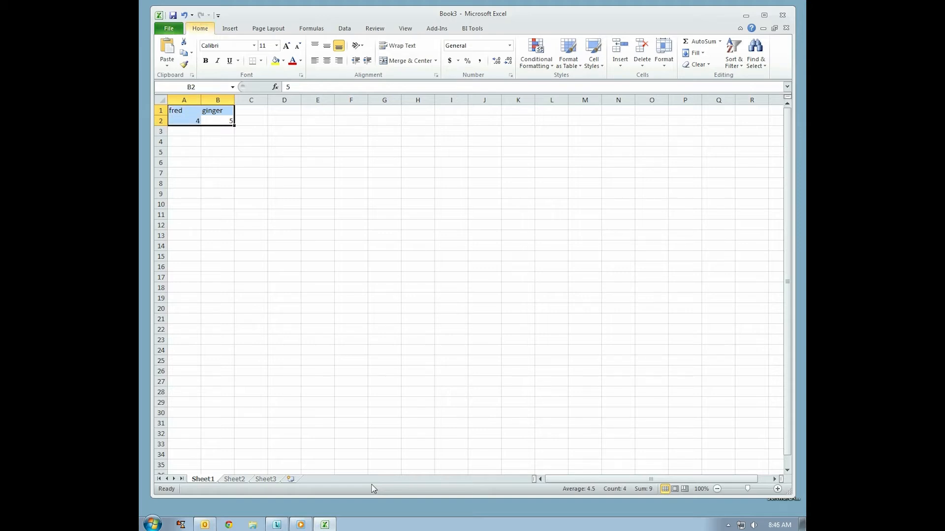
- Insert an exploded pie chart of the data and move it to a new chart sheet
click(395, 50)
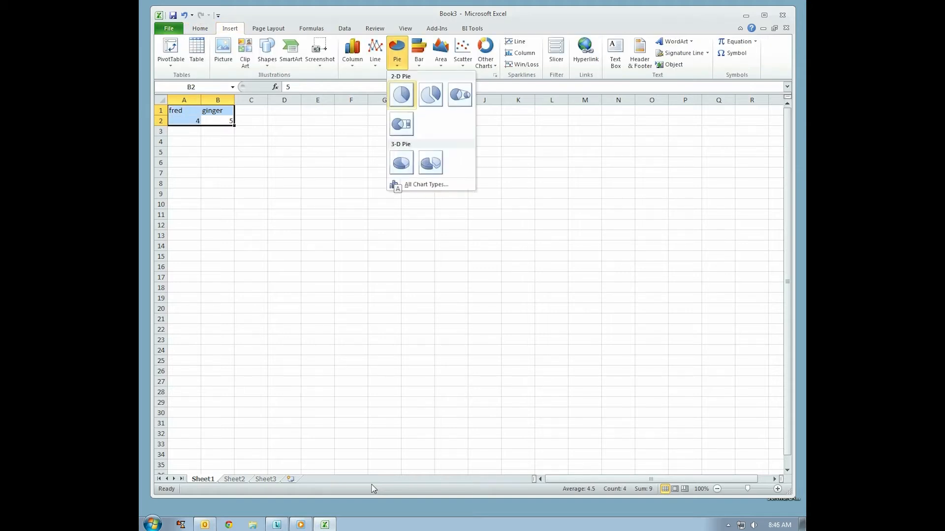
click(400, 94)
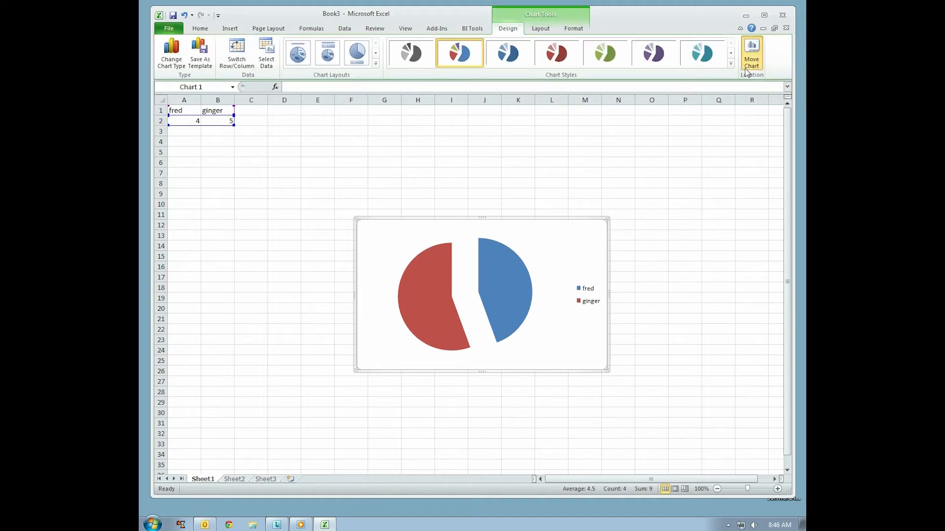
click(751, 54)
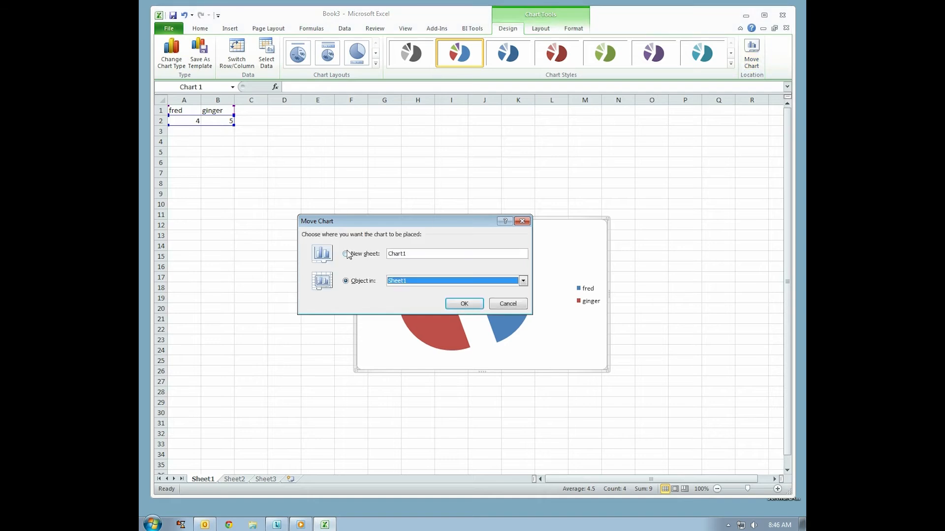
click(346, 254)
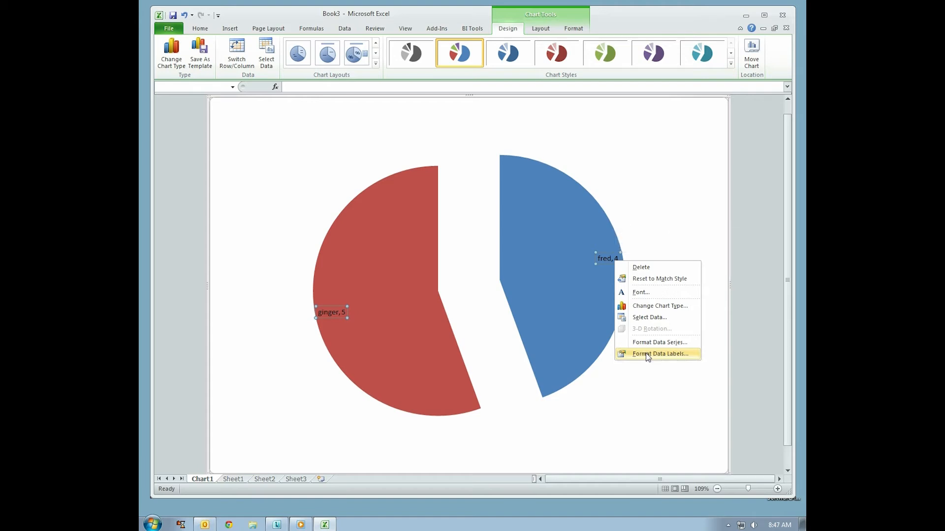
- Place the data labels at Outside End and enlarge their font to size 36
click(659, 353)
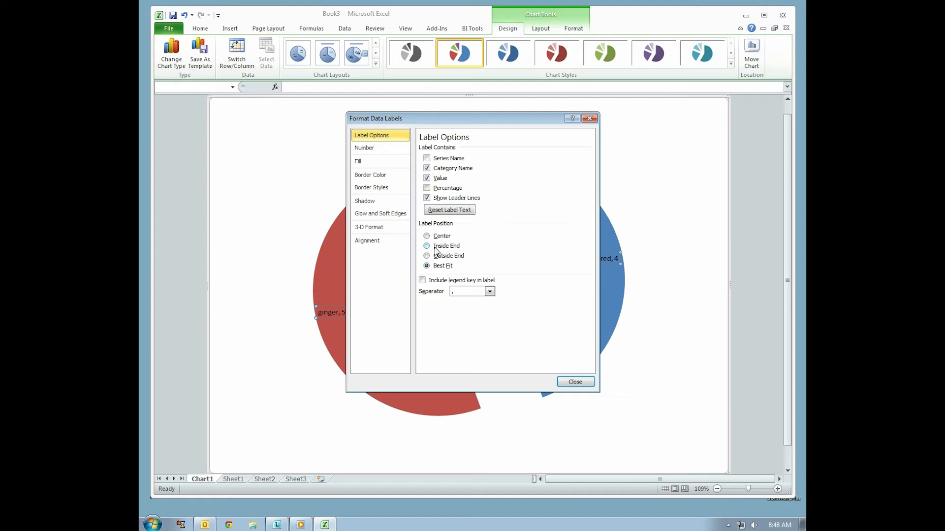
click(426, 256)
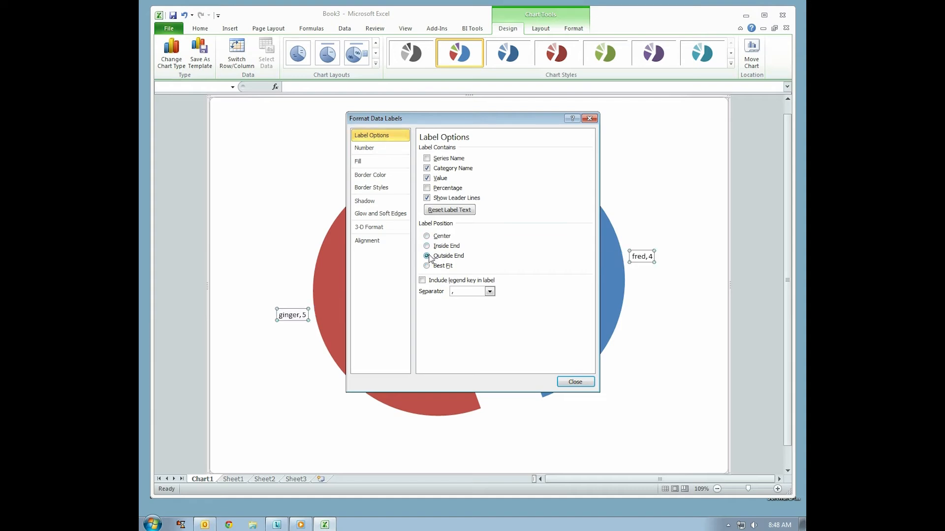
right_click(640, 256)
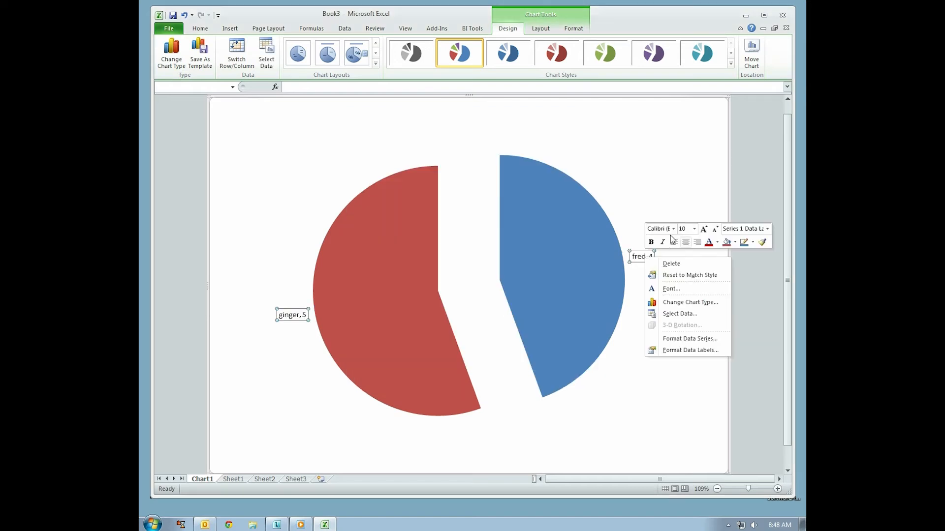
click(684, 229)
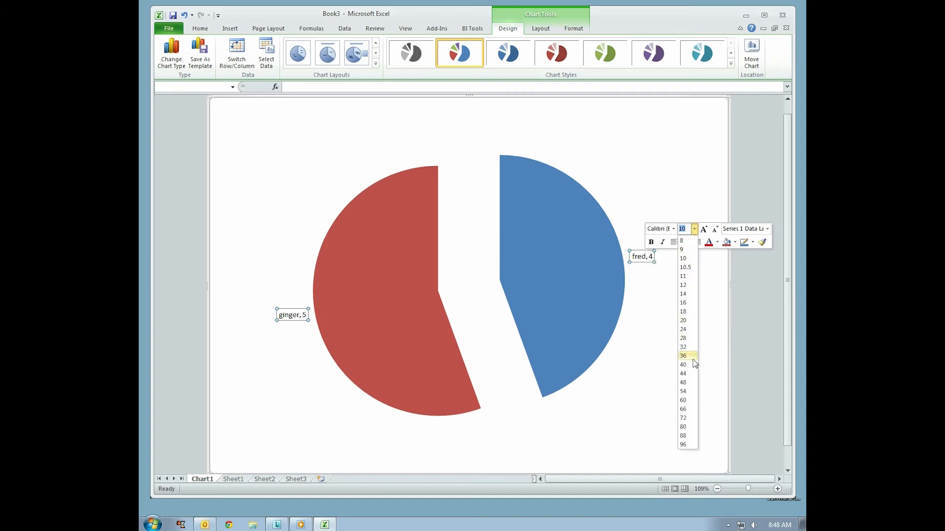
click(683, 355)
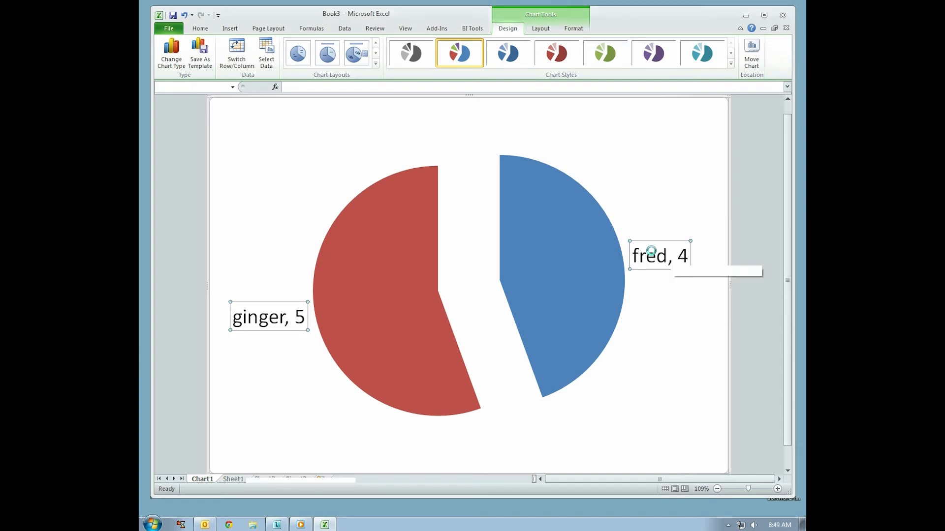
- Save the workbook as chart.xlsx
click(198, 54)
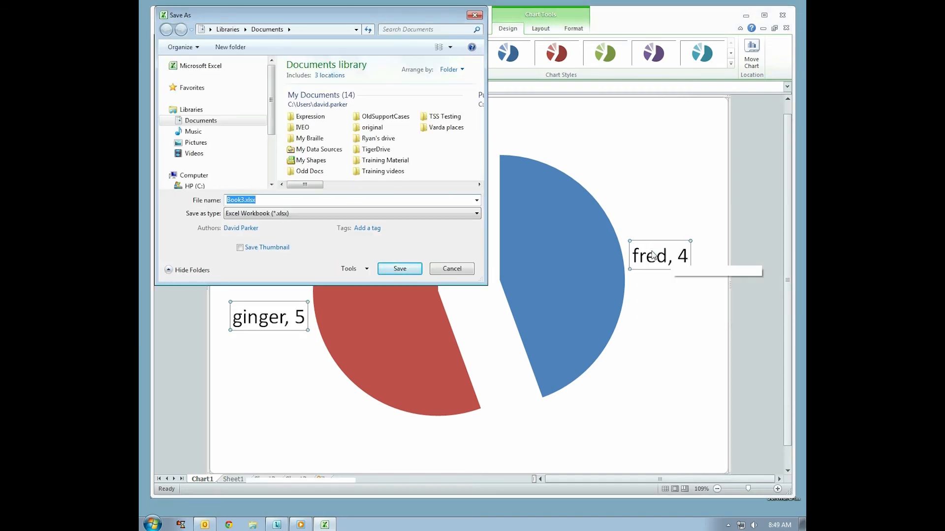
text(chart)
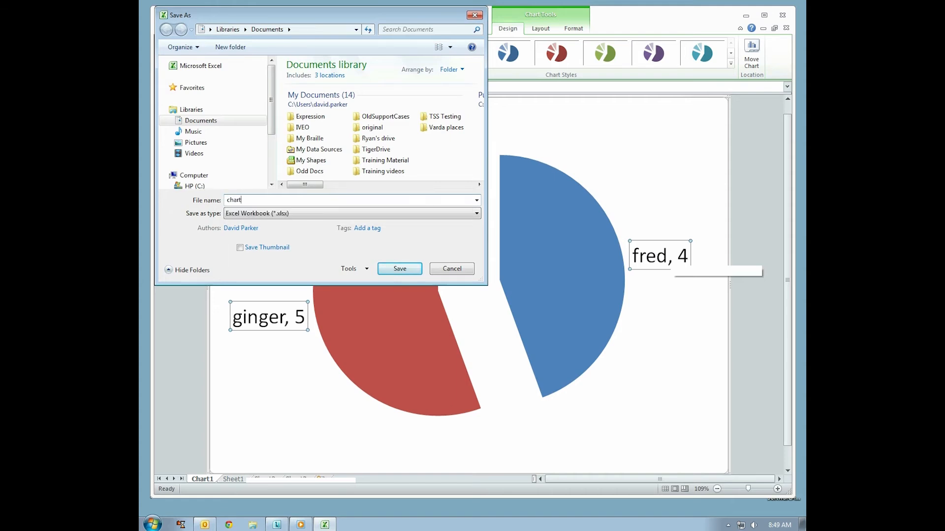
click(399, 269)
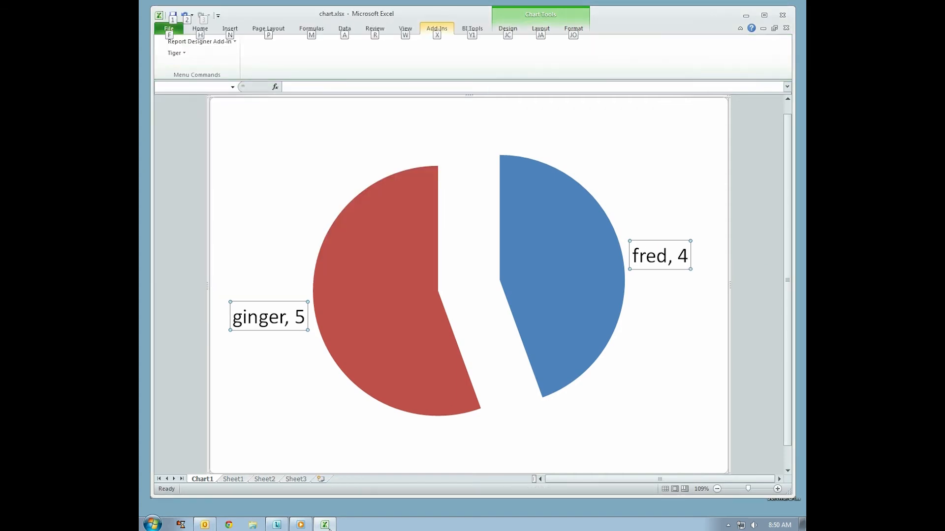
- Run the Tiger add-in translation to generate Chart1 Braille and Chart1 Ink sheets
click(176, 53)
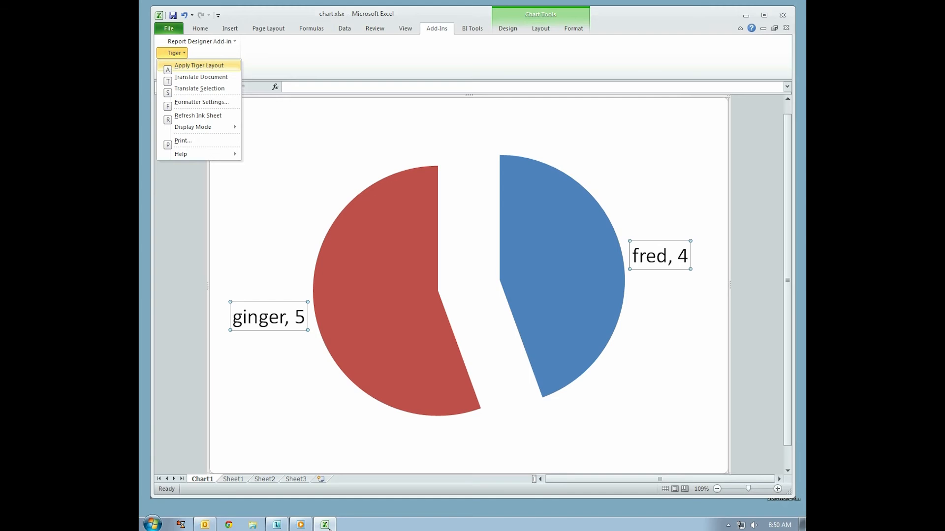
mouse_move(199, 65)
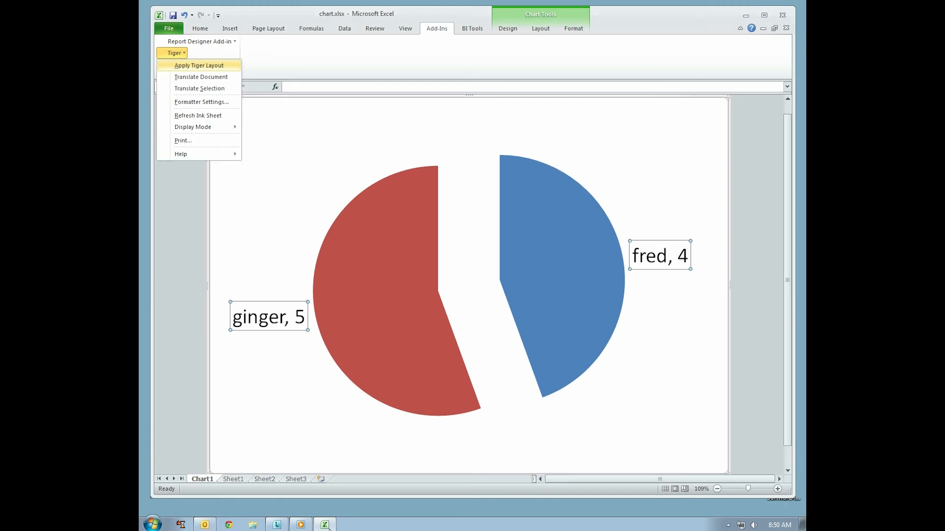
click(200, 77)
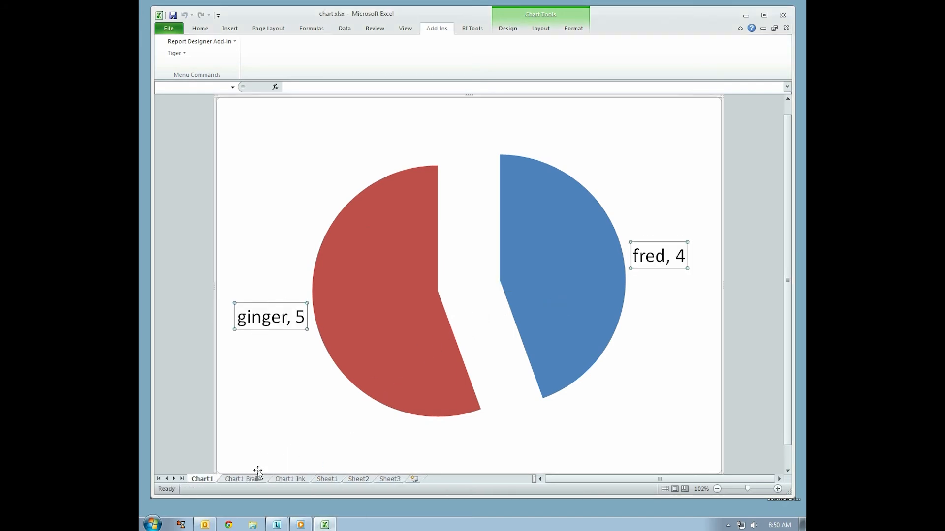
- Switch to the Chart1 Braille sheet showing the labels as braille dots
click(243, 479)
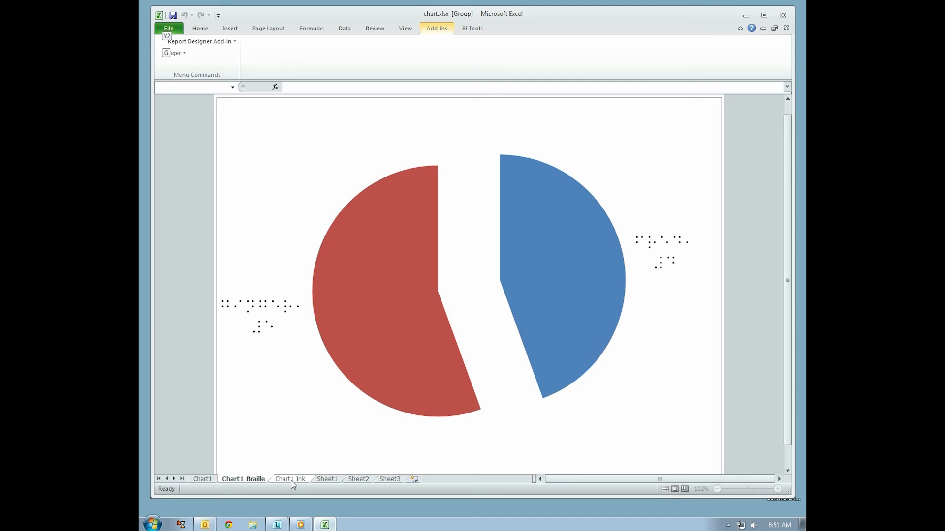
click(173, 52)
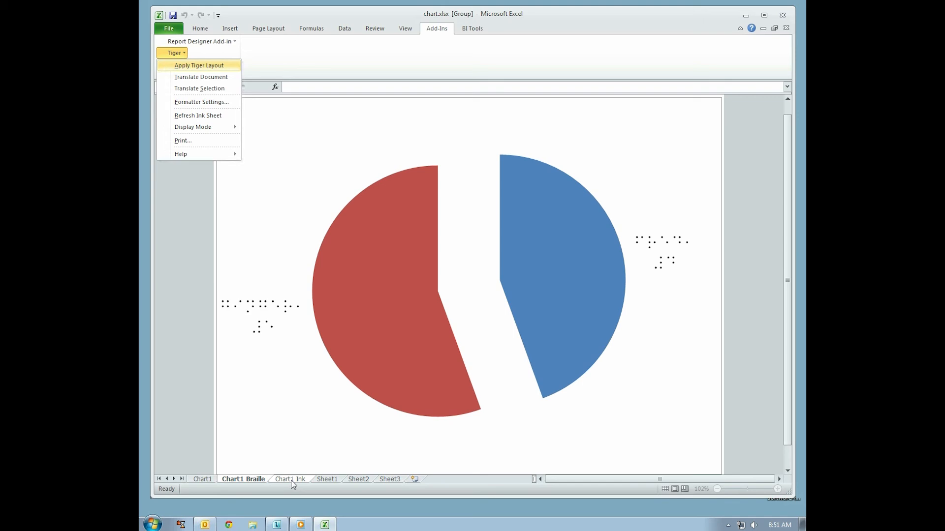
- Print the active sheets to the ViewPlus Max embosser in 2 in 1 mode
click(183, 140)
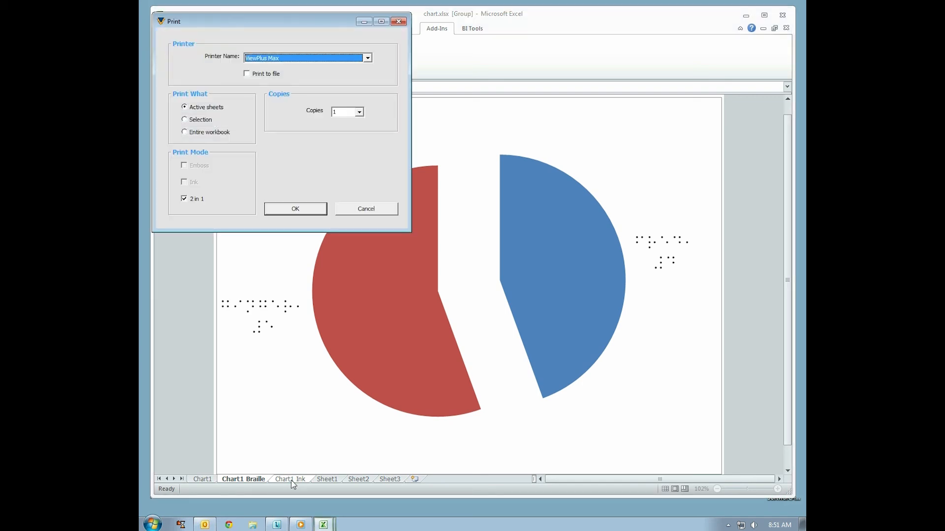
mouse_move(288, 213)
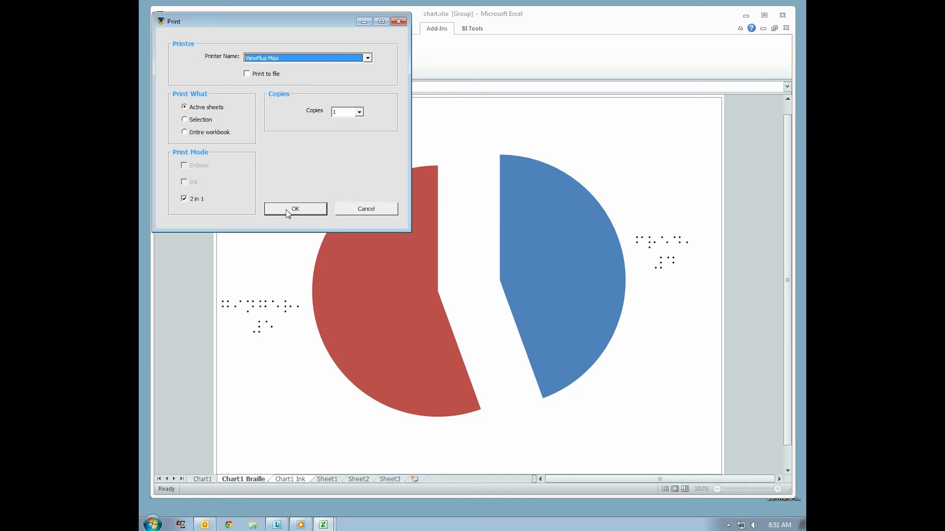
click(295, 208)
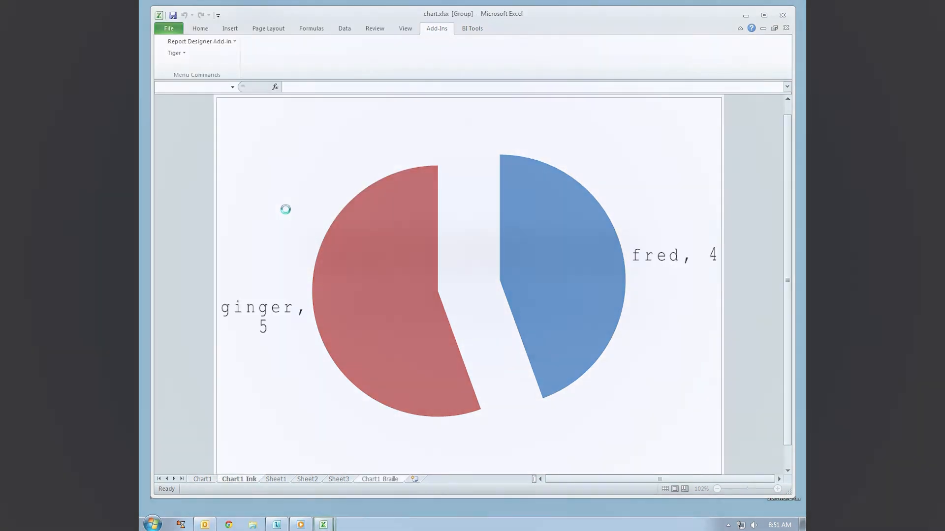